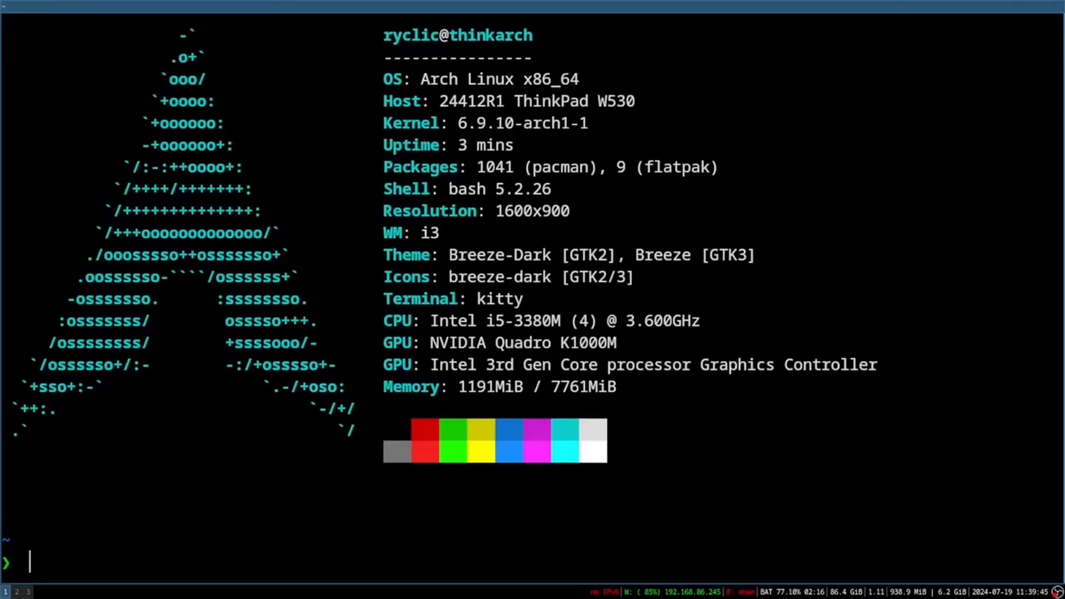
- Run htop in kitty, then compose the feh --bg-scale command pointing at Pictures/wallpaper.jpg
{"action": "type", "text": "htop"}
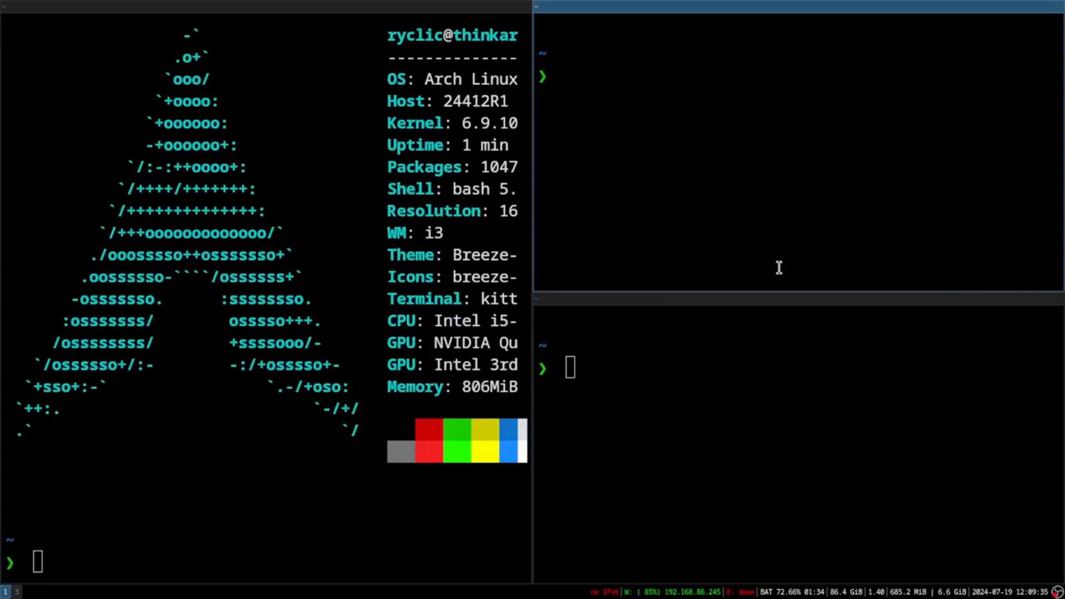
{"action": "type", "text": "htop"}
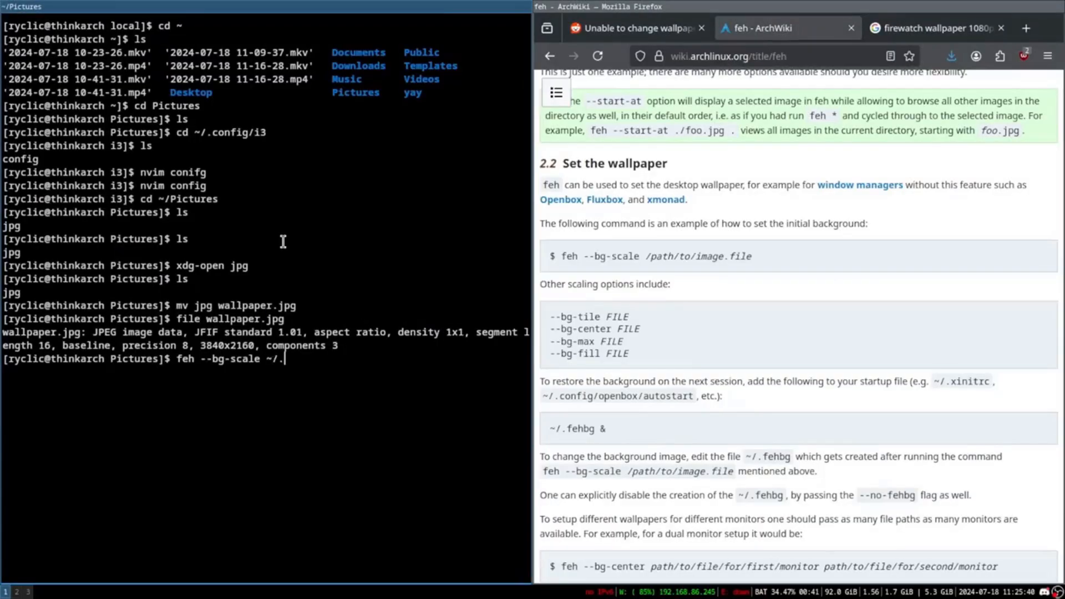
{"action": "type", "text": "Pictures/wall"}
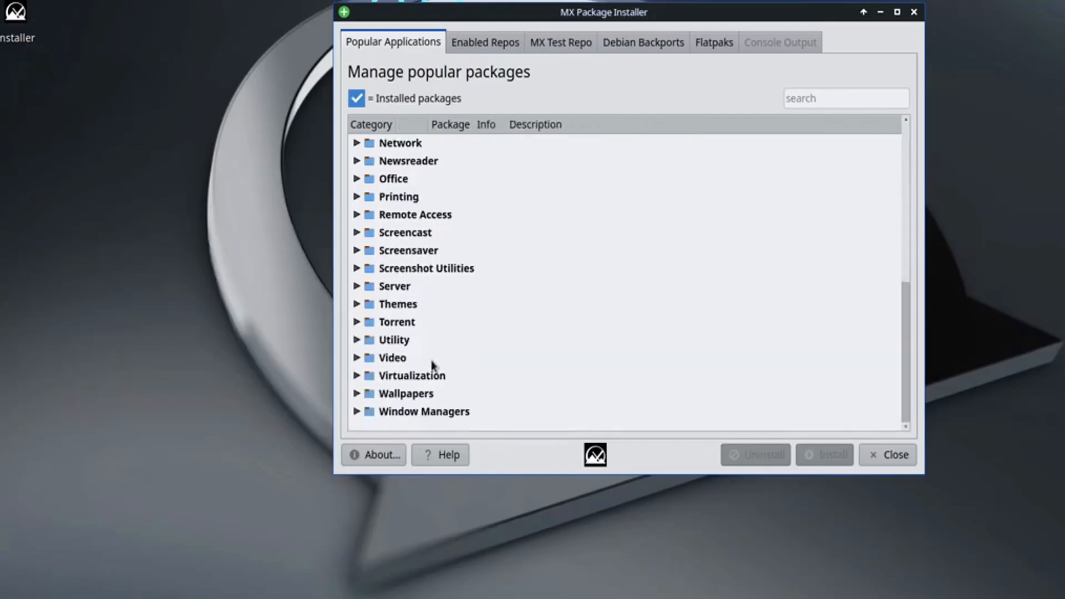
- Expand the Video package category, then bring up the Xfce Settings Manager
{"action": "left_click", "coordinate": [357, 357]}
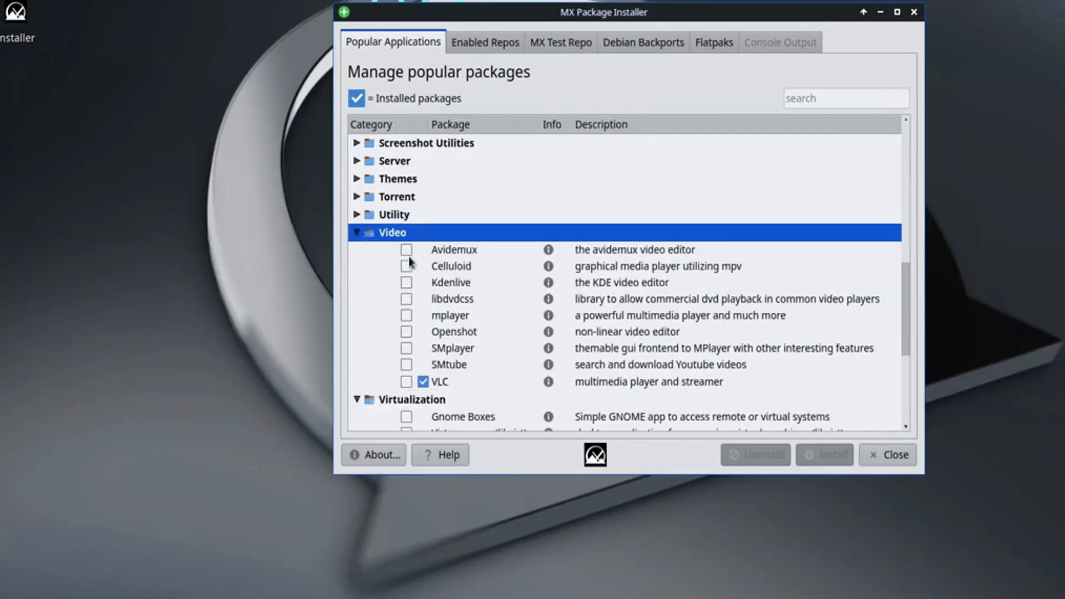
{"action": "left_click", "coordinate": [485, 42]}
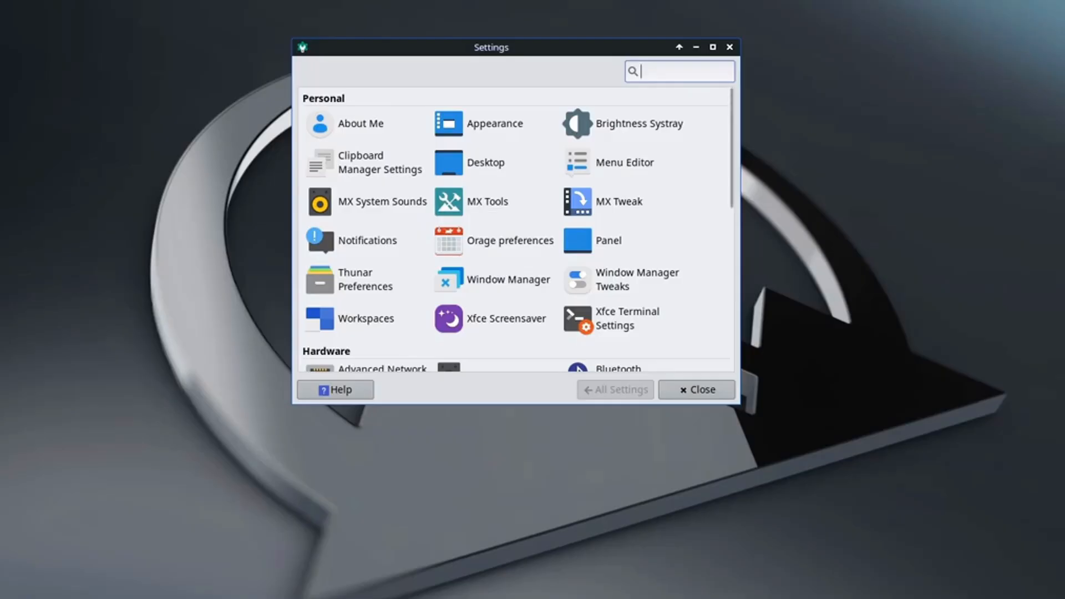
{"action": "left_click", "coordinate": [715, 46]}
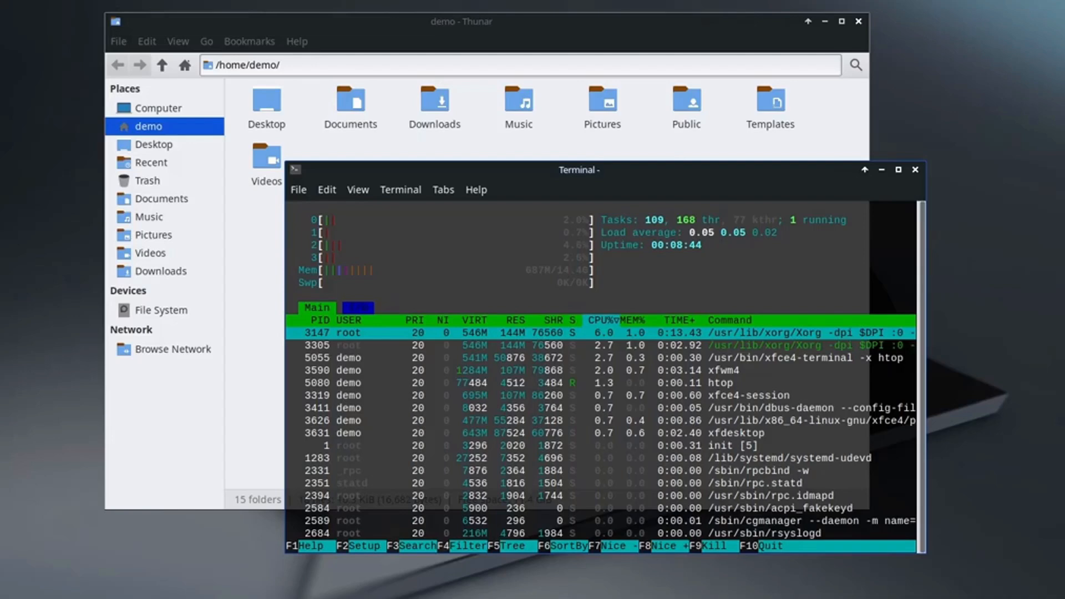
- Browse Thunar's Help menu and return to the Settings Manager
{"action": "left_click", "coordinate": [335, 56]}
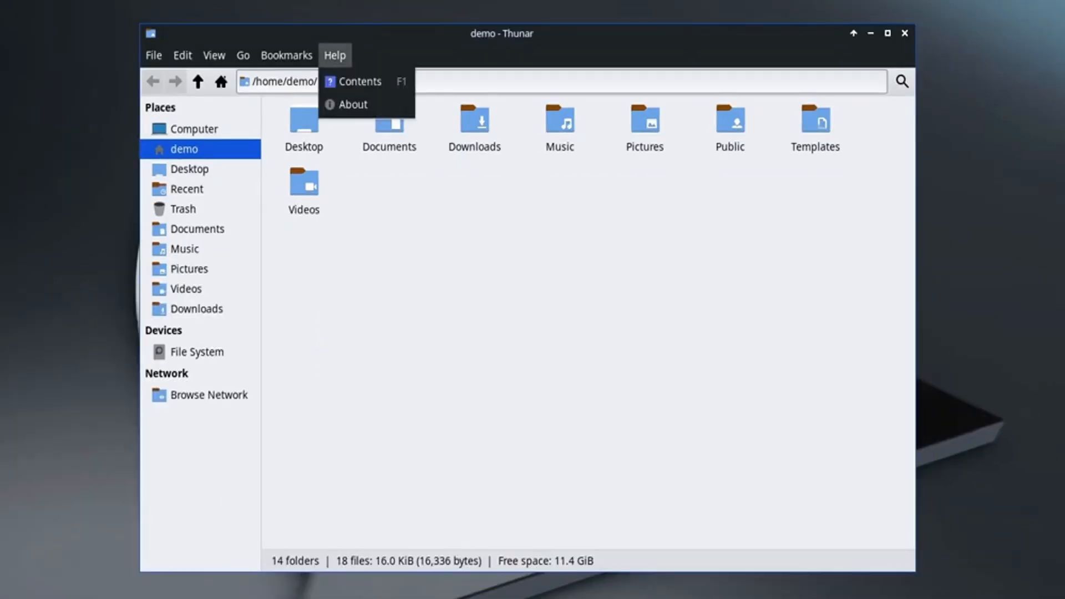
{"action": "left_click", "coordinate": [353, 104]}
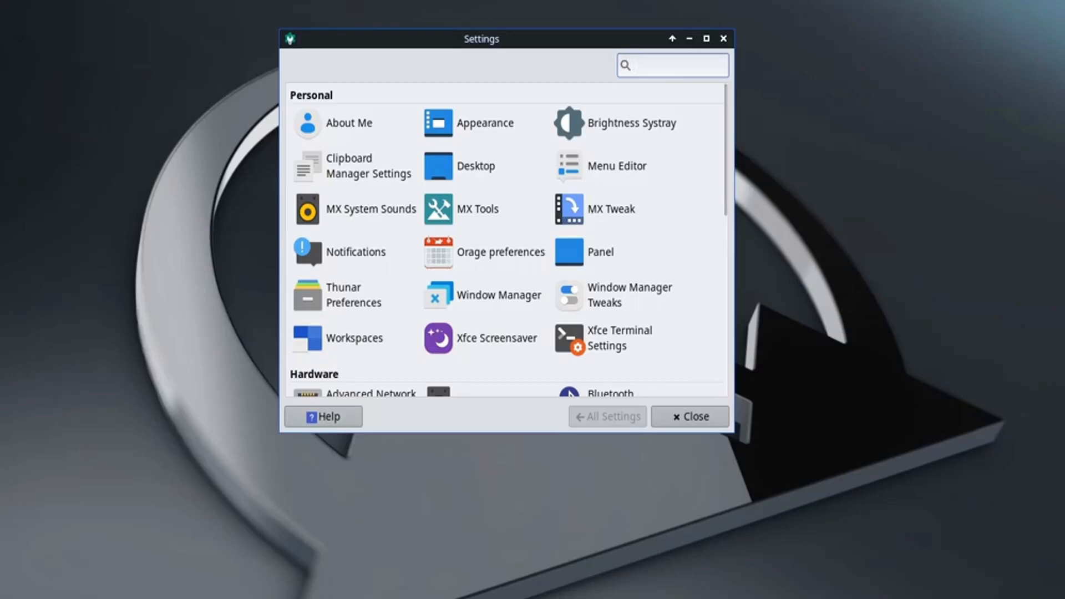
{"action": "left_click", "coordinate": [706, 38]}
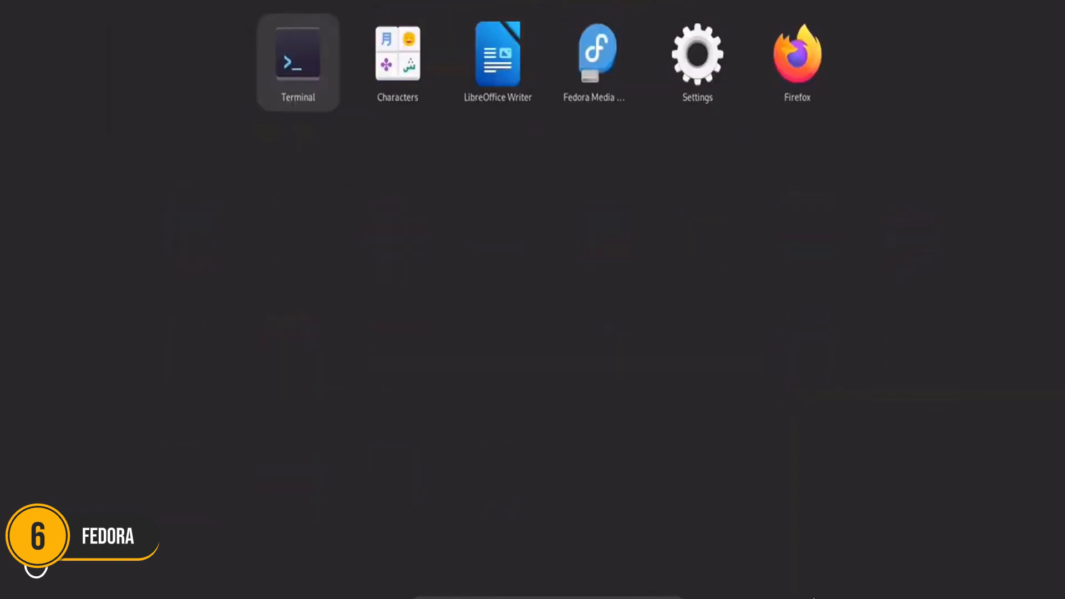
- View GNOME Settings Appearance from the app grid and run sudo dnf upgrade in Terminal
{"action": "left_click", "coordinate": [696, 51]}
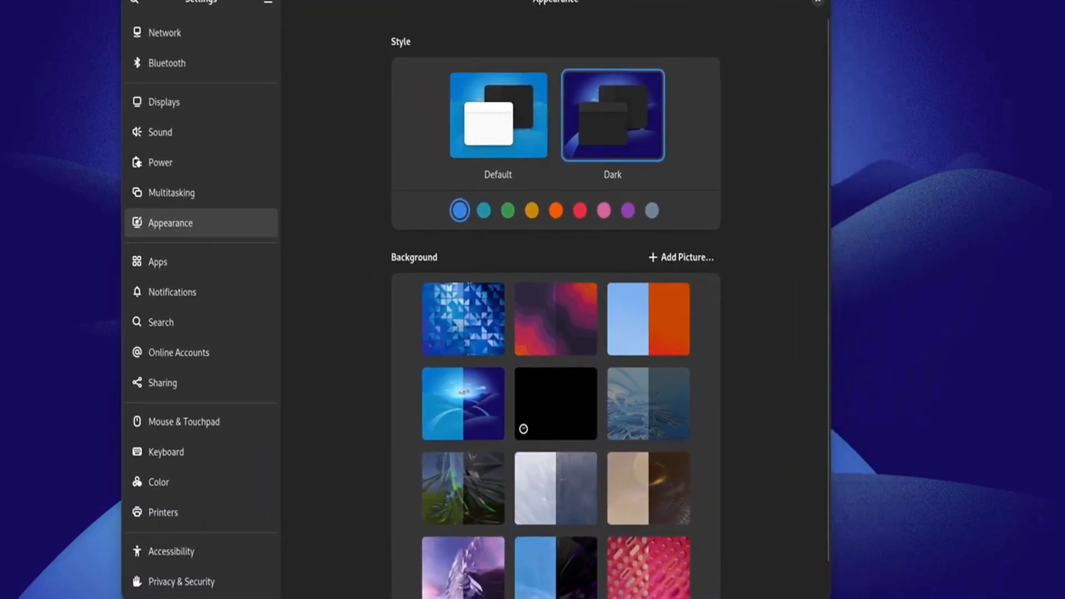
{"action": "scroll", "scroll_direction": "down", "scroll_amount": 3}
{"action": "type", "text": "sudo dnf upg"}
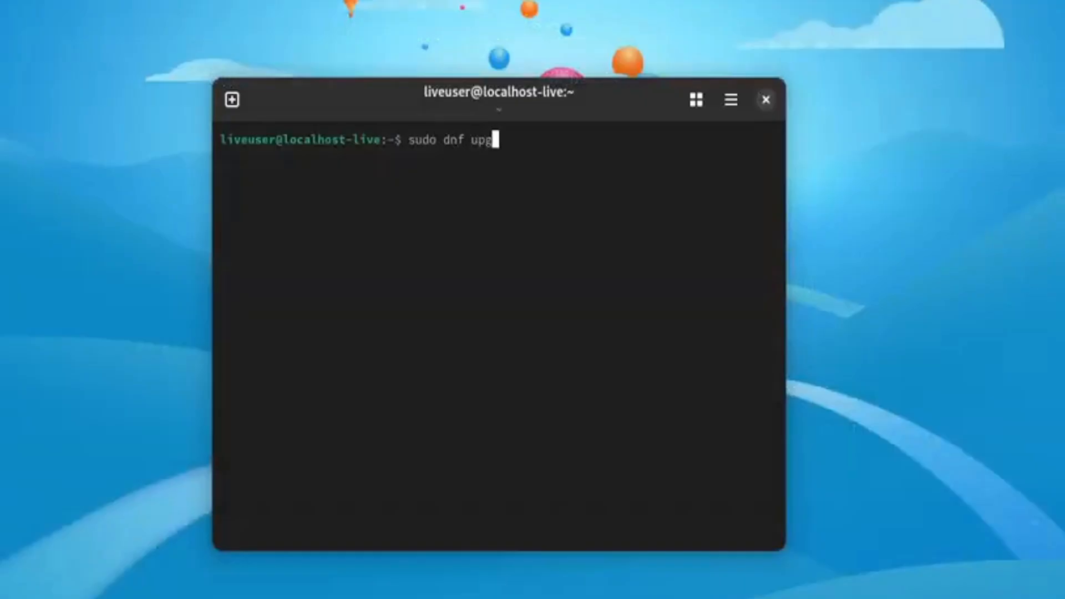
{"action": "key", "text": "Enter"}
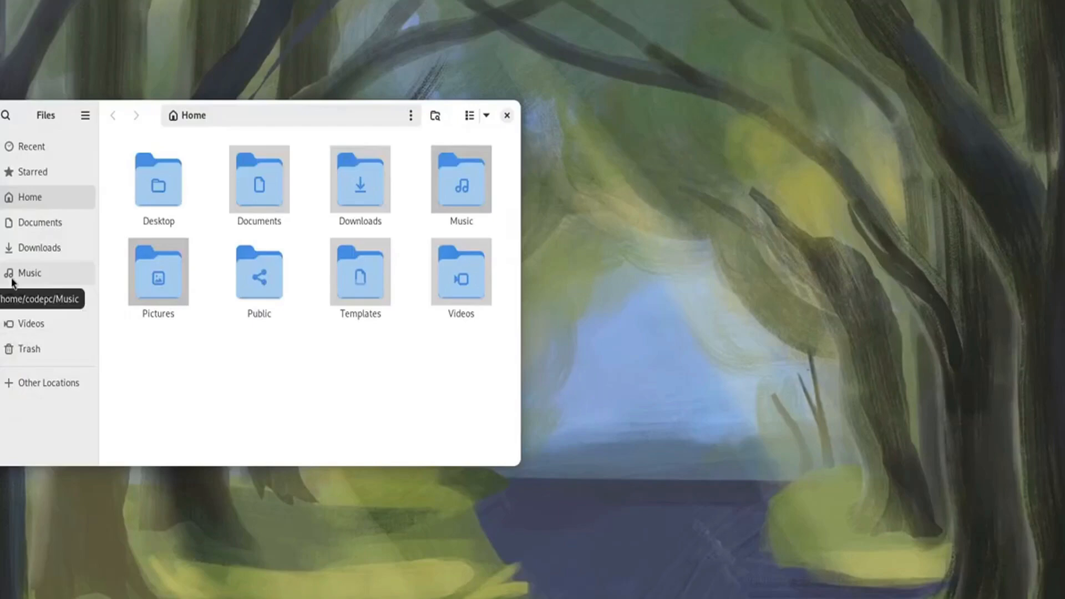
{"action": "mouse_move", "coordinate": [37, 323]}
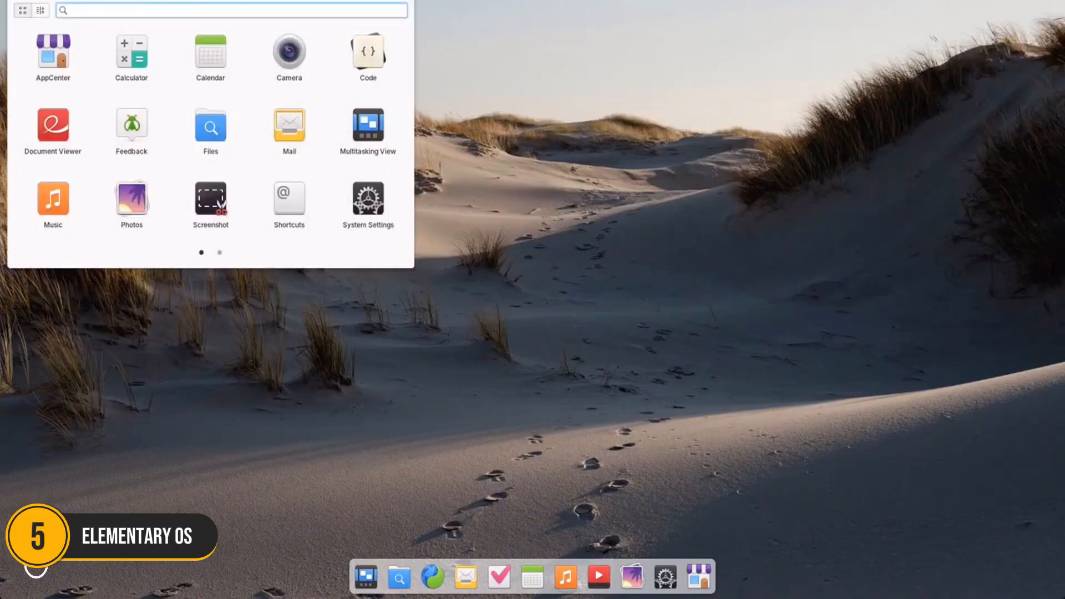
- Tour the Applications menu and Multitasking View, then enter System Settings
{"action": "left_click", "coordinate": [40, 10]}
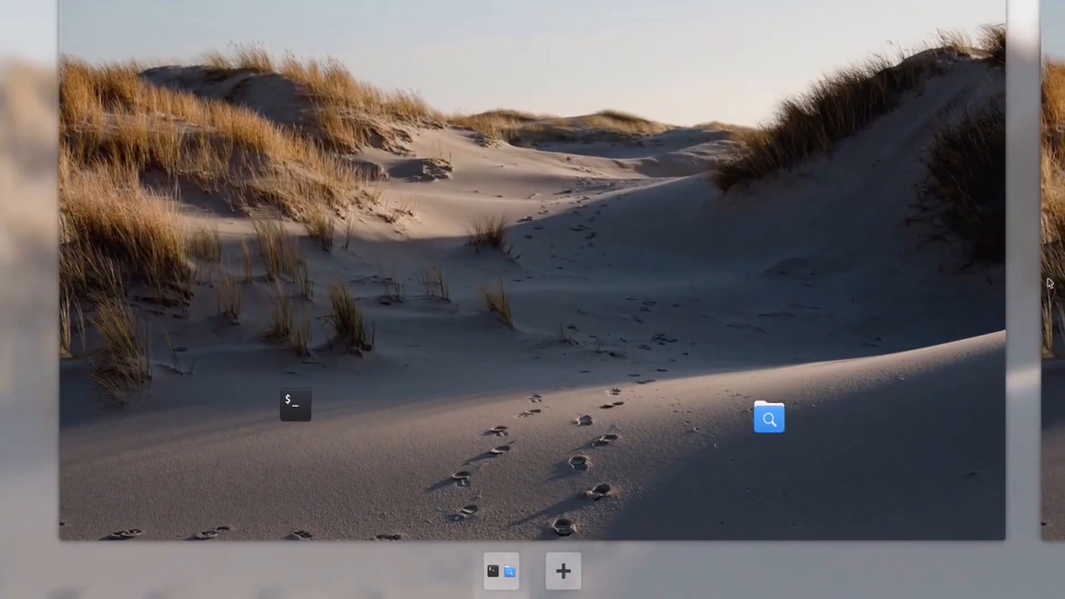
{"action": "left_click", "coordinate": [769, 418]}
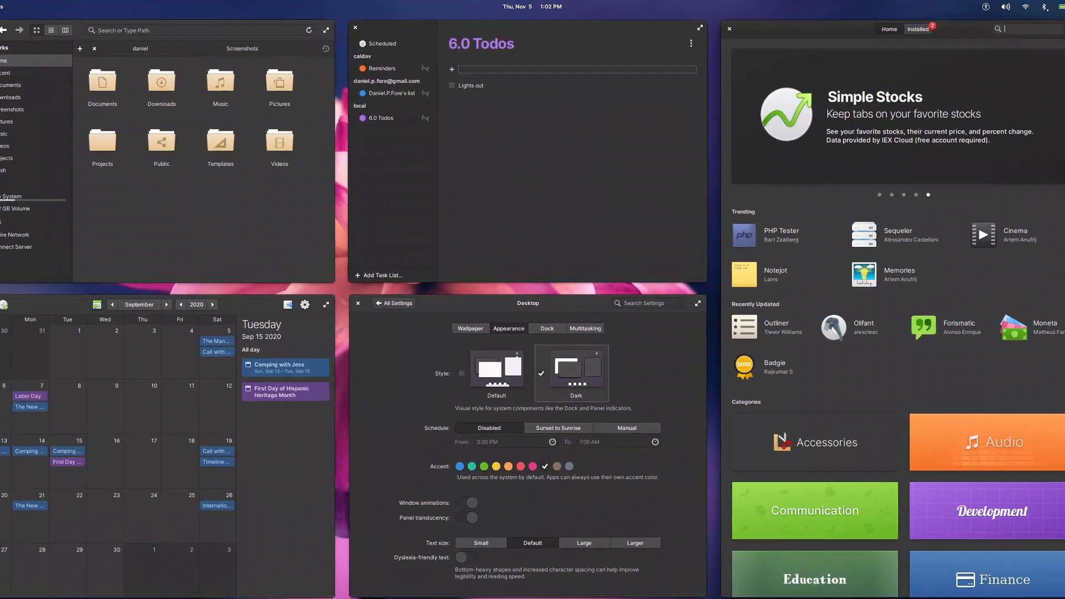
{"action": "left_click", "coordinate": [28, 10]}
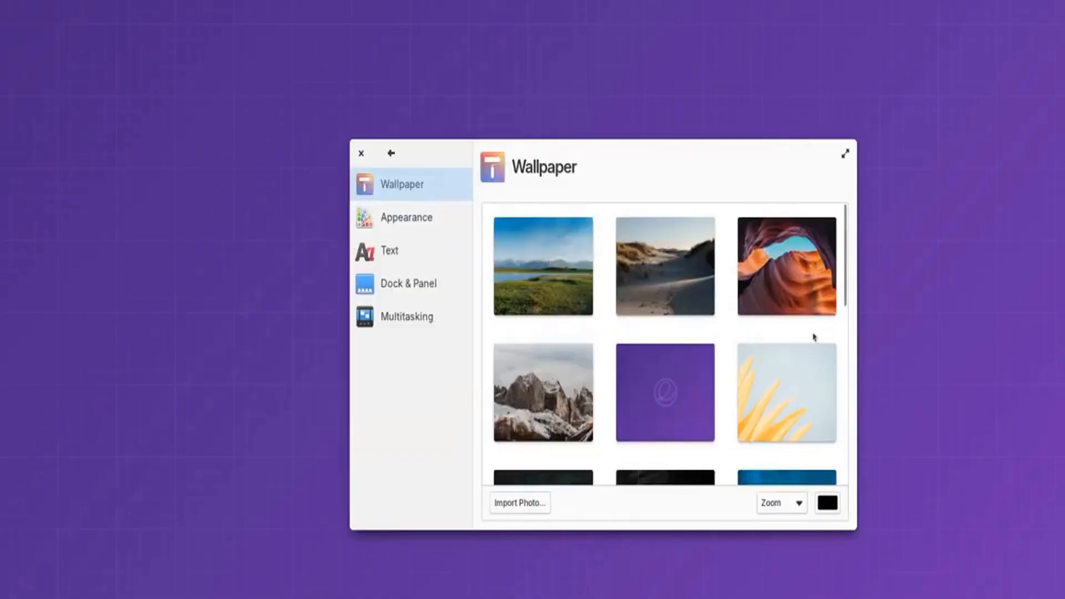
- Go from Wallpaper to System > Operating System, showing elementary OS 8 with one update
{"action": "scroll", "scroll_direction": "down", "scroll_amount": 3}
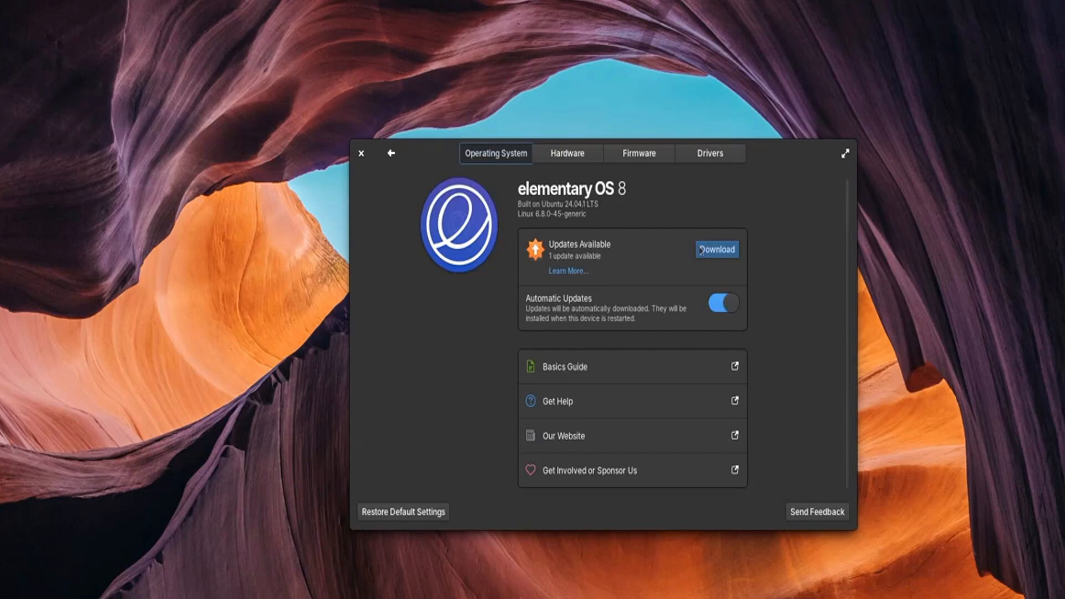
{"action": "left_click", "coordinate": [717, 248]}
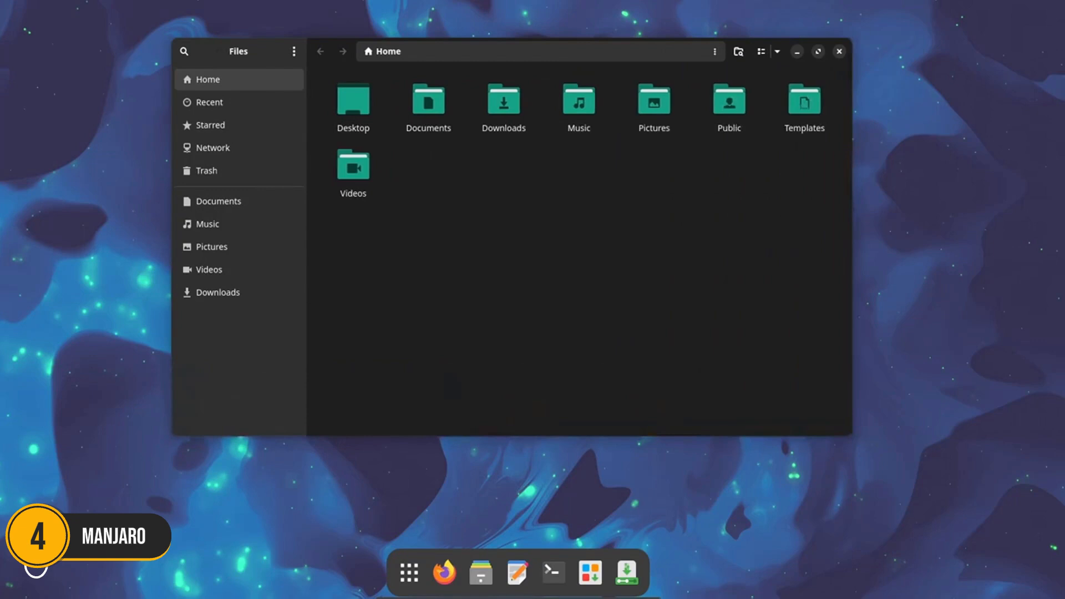
- Browse the Files main menu and scroll through the KDE color schemes
{"action": "left_click", "coordinate": [293, 51]}
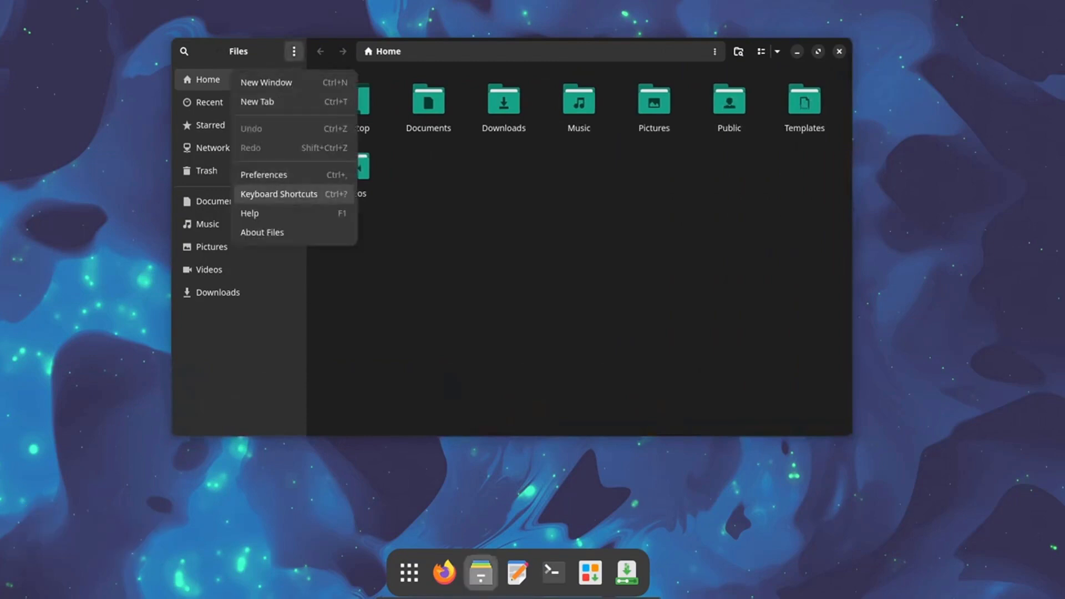
{"action": "left_click", "coordinate": [261, 232]}
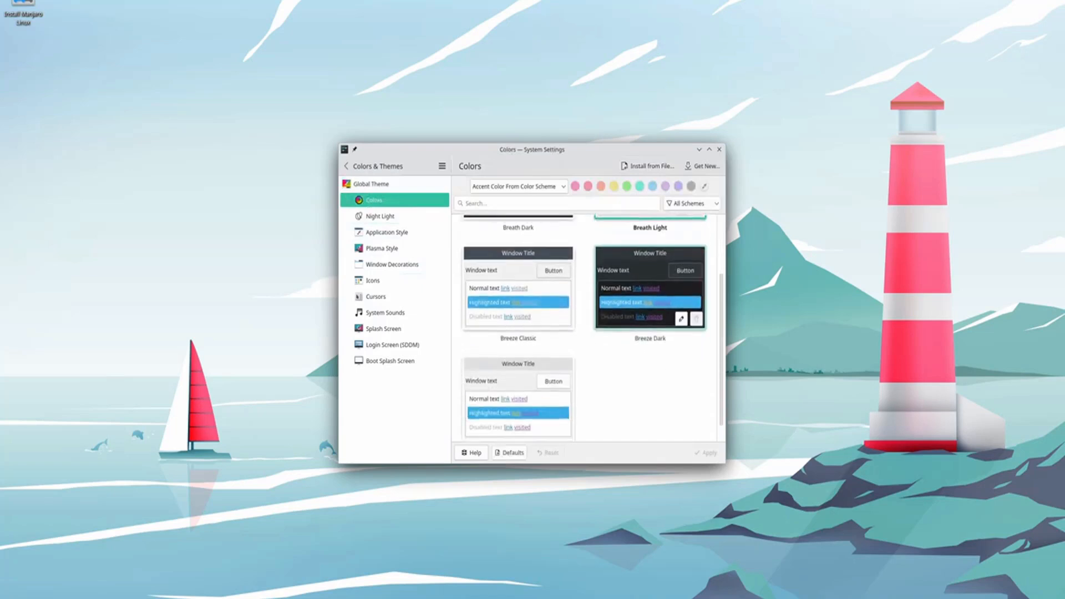
{"action": "scroll", "scroll_direction": "down", "scroll_amount": 3}
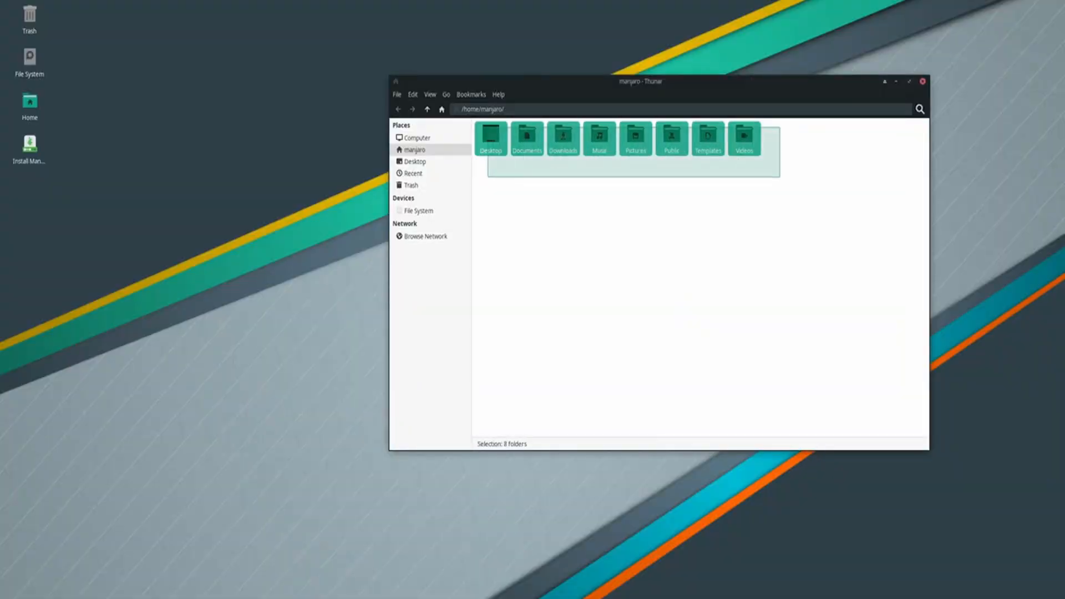
- Show actions for eight selected Thunar folders, System Tools in the app grid, then Appearance settings
{"action": "right_click", "coordinate": [527, 139]}
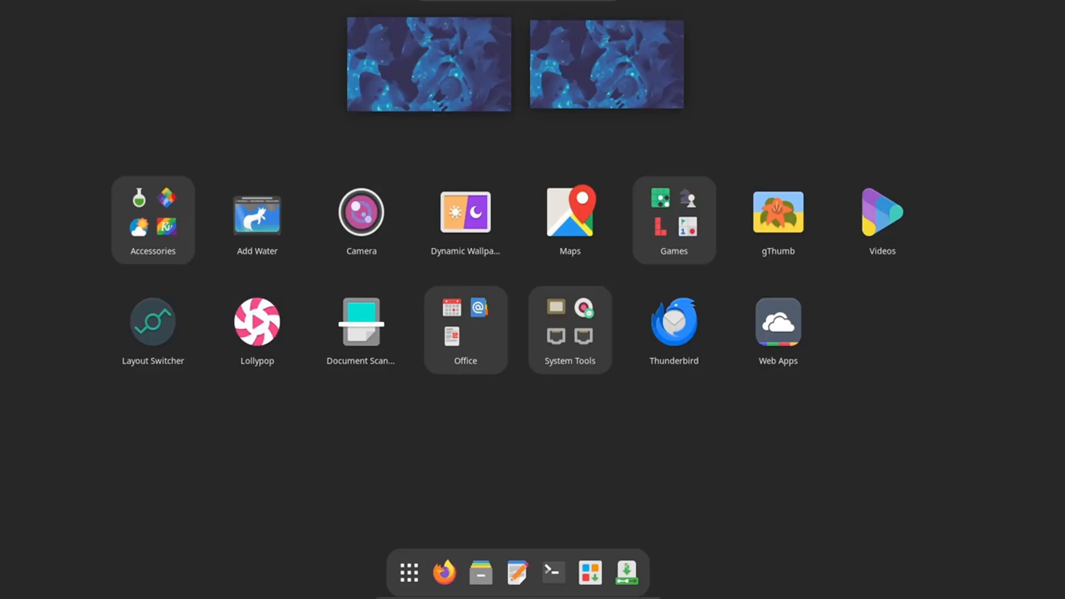
{"action": "left_click", "coordinate": [570, 320]}
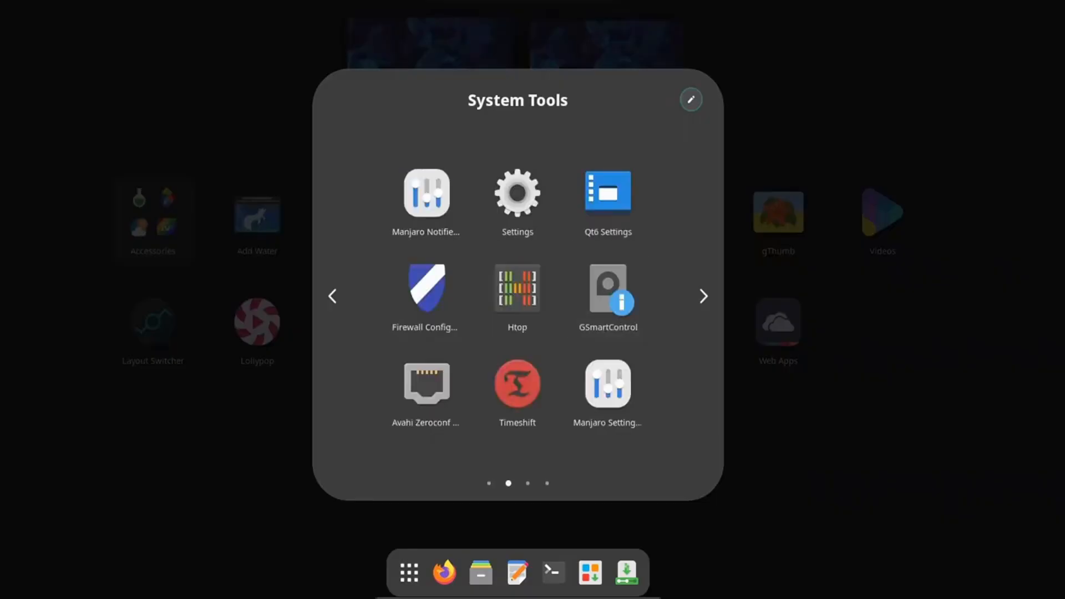
{"action": "mouse_move", "coordinate": [426, 193]}
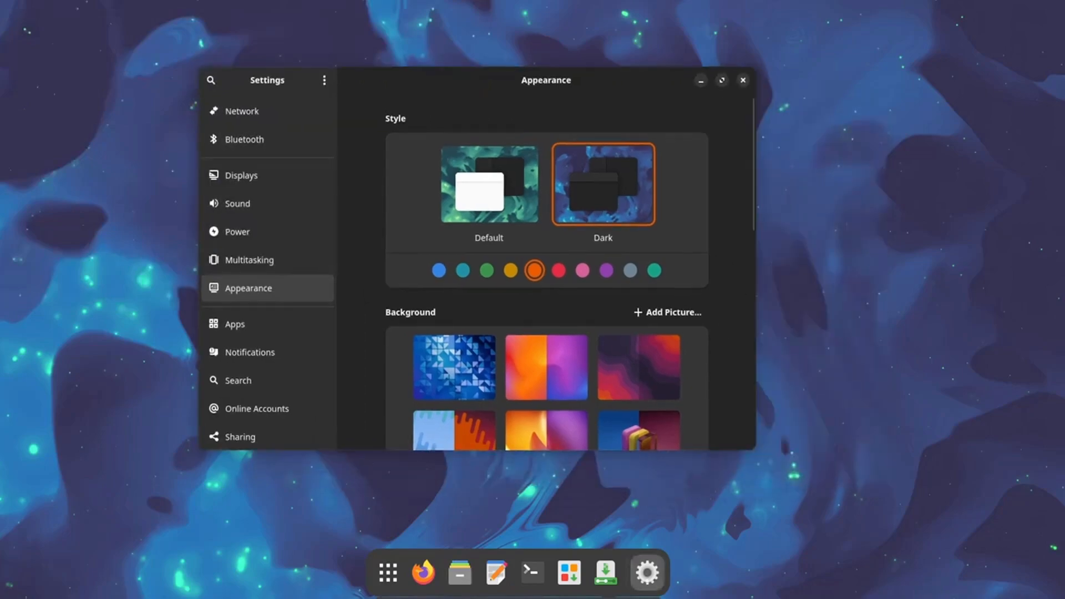
{"action": "left_click", "coordinate": [486, 270]}
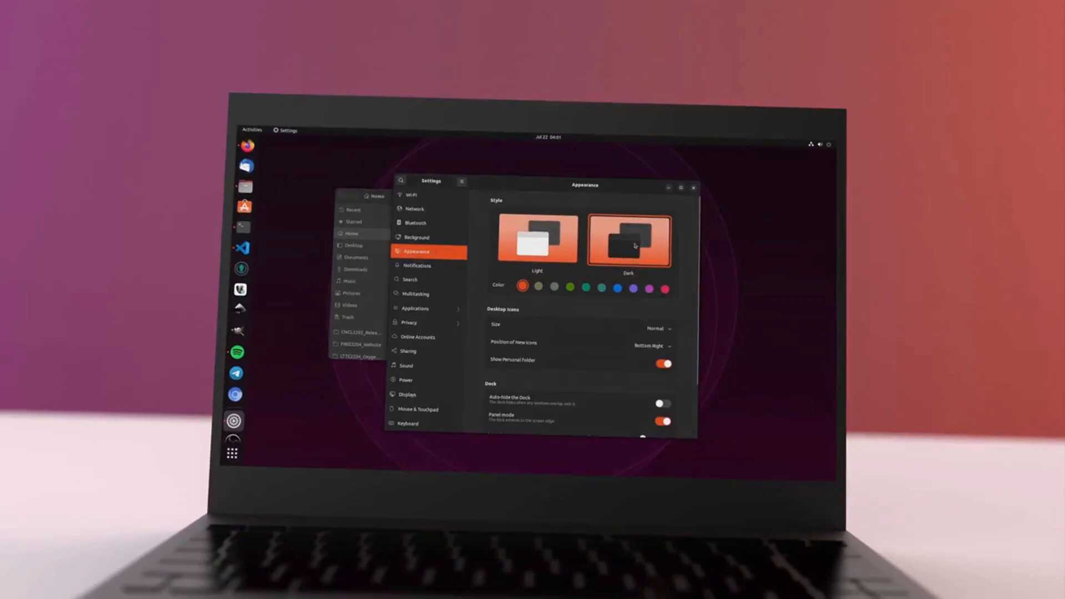
- Select the Light style in Ubuntu Appearance, keeping the orange accent
{"action": "left_click", "coordinate": [536, 240]}
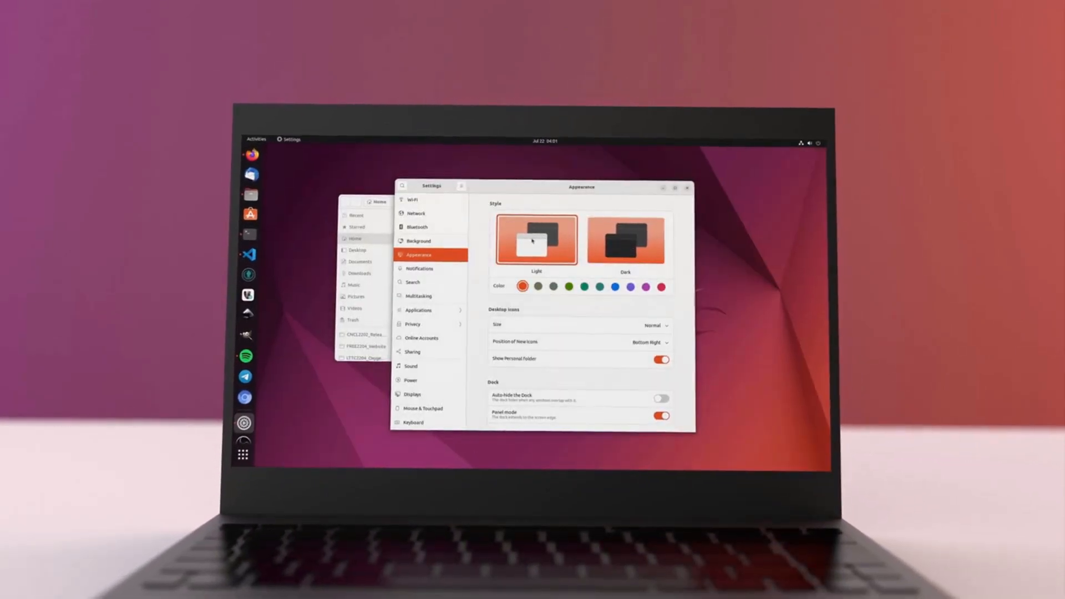